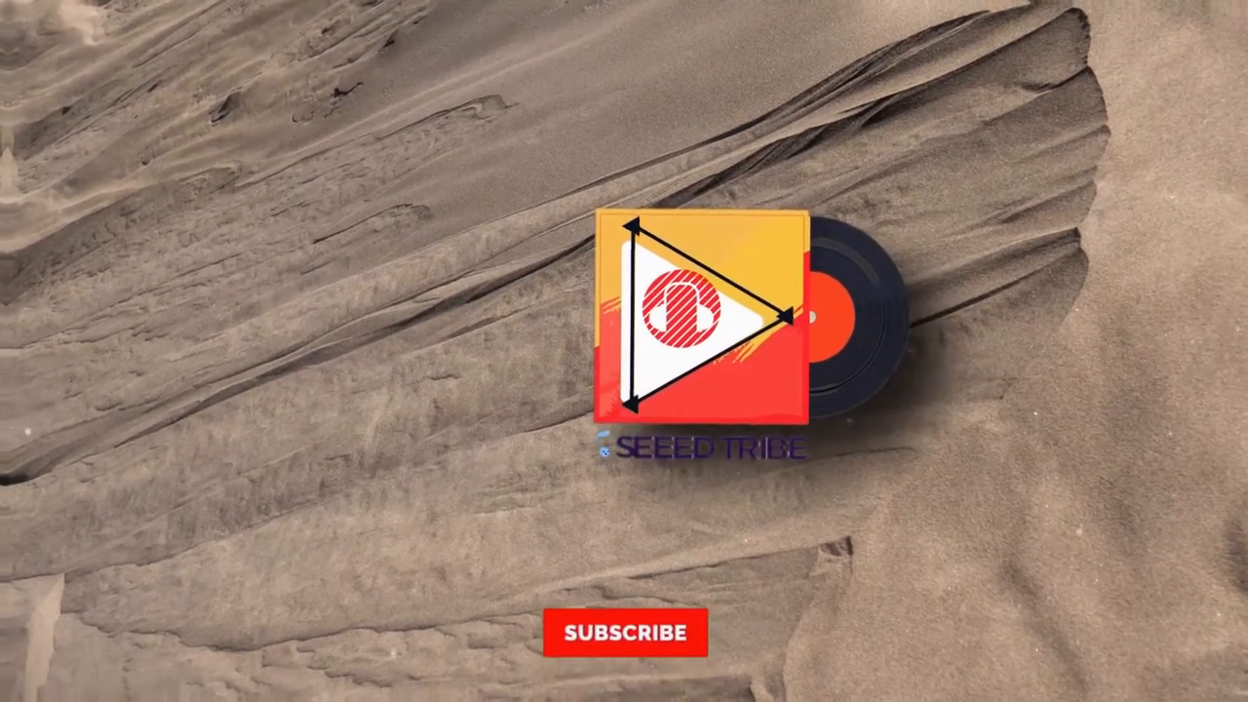
{"action": "left_click", "coordinate": [626, 632]}
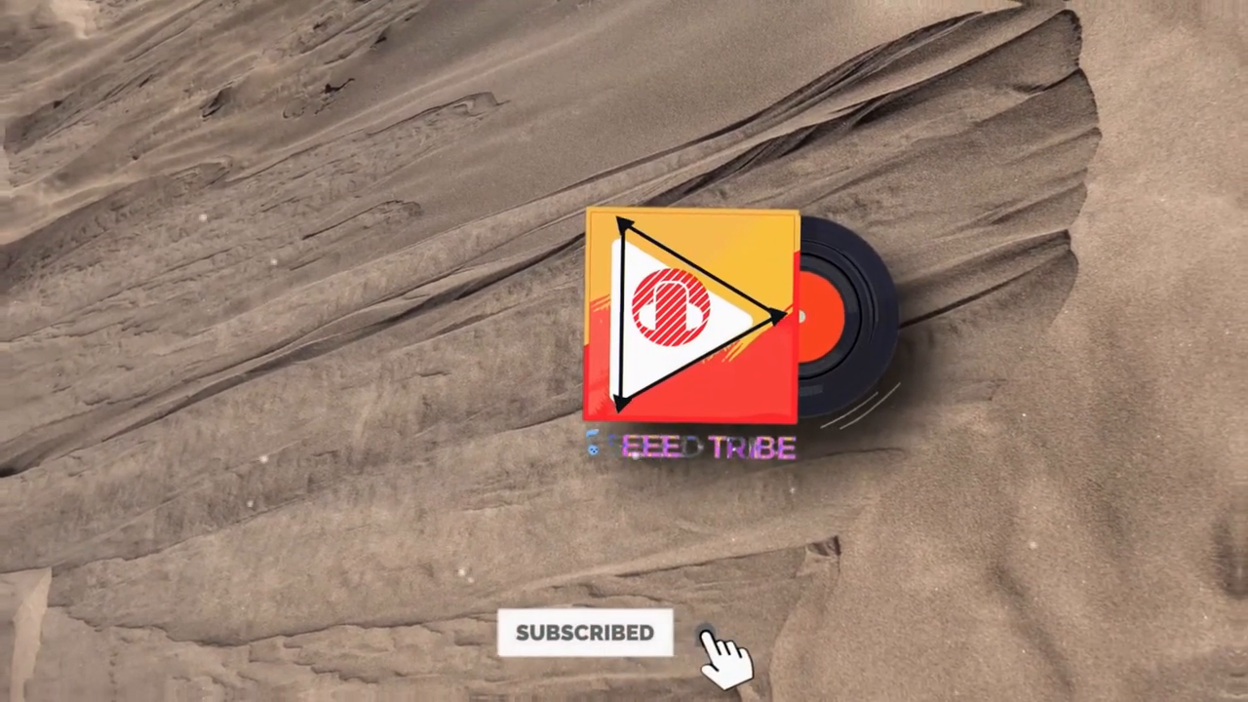